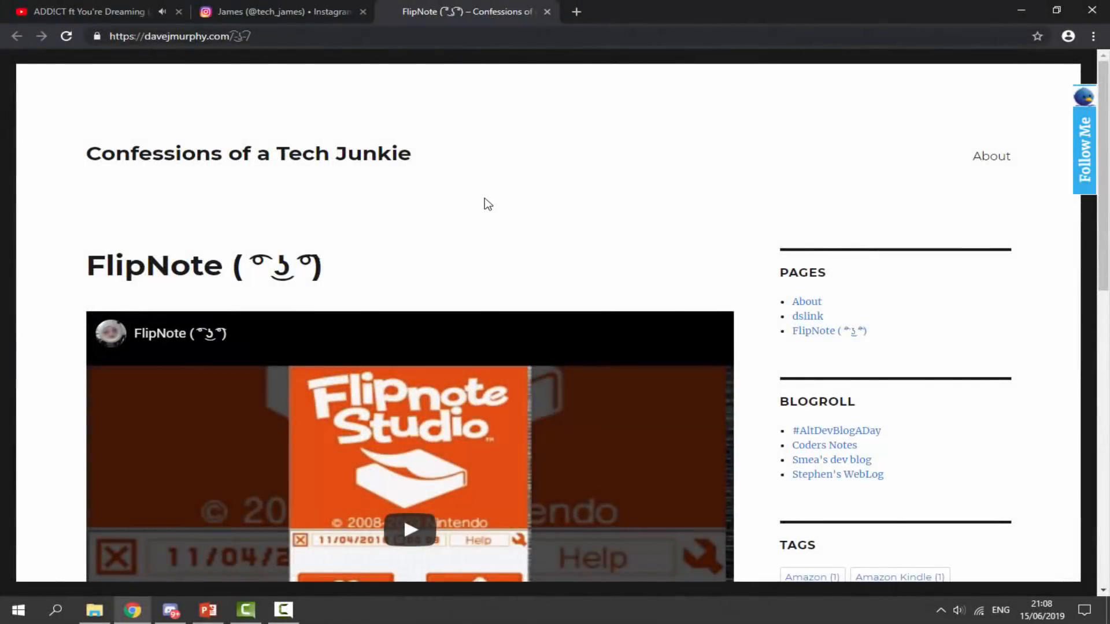
Step: Request the FlipNote-Lenny.zip download from the FlipNote exploit page in Chrome
{"action": "scroll", "scroll_direction": "down", "scroll_amount": 3}
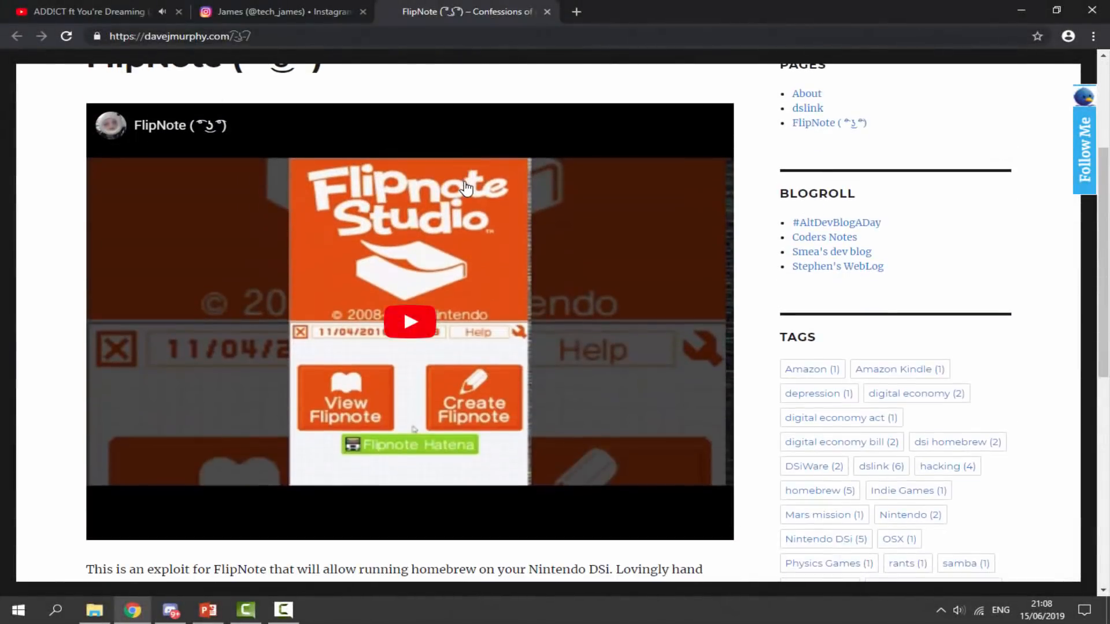
{"action": "mouse_move", "coordinate": [424, 216]}
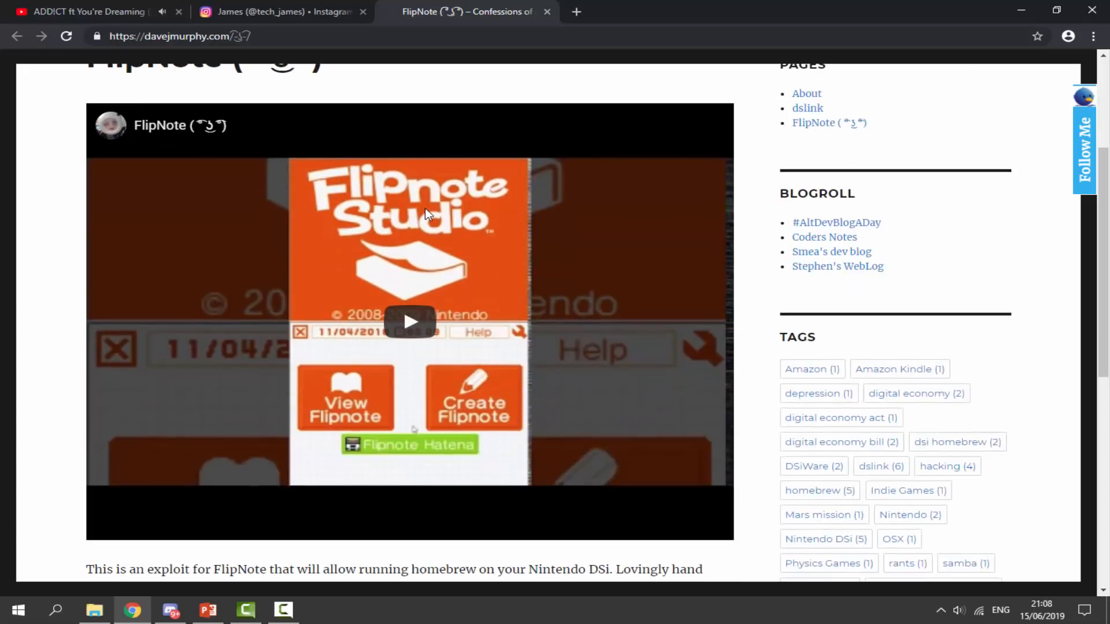
{"action": "scroll", "scroll_direction": "down", "scroll_amount": 3}
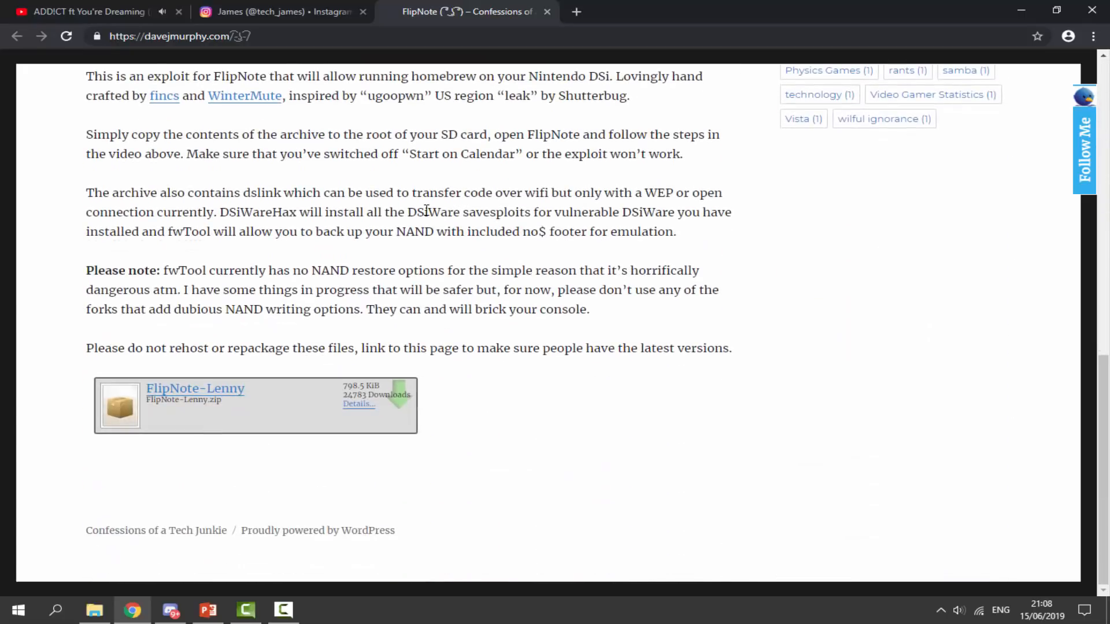
{"action": "mouse_move", "coordinate": [194, 389]}
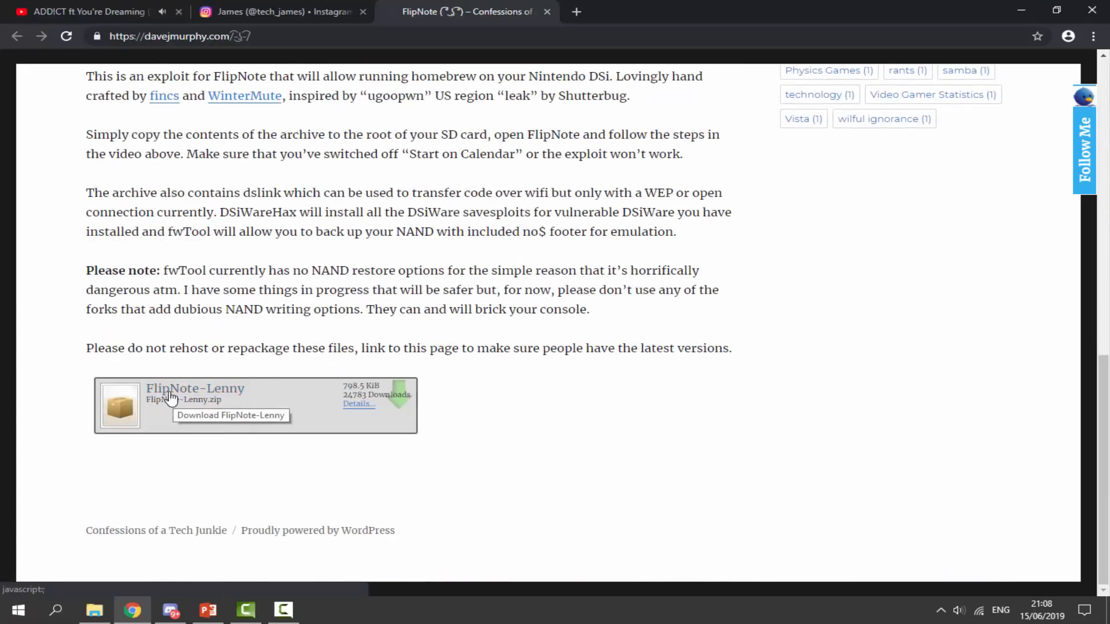
{"action": "left_click", "coordinate": [195, 389]}
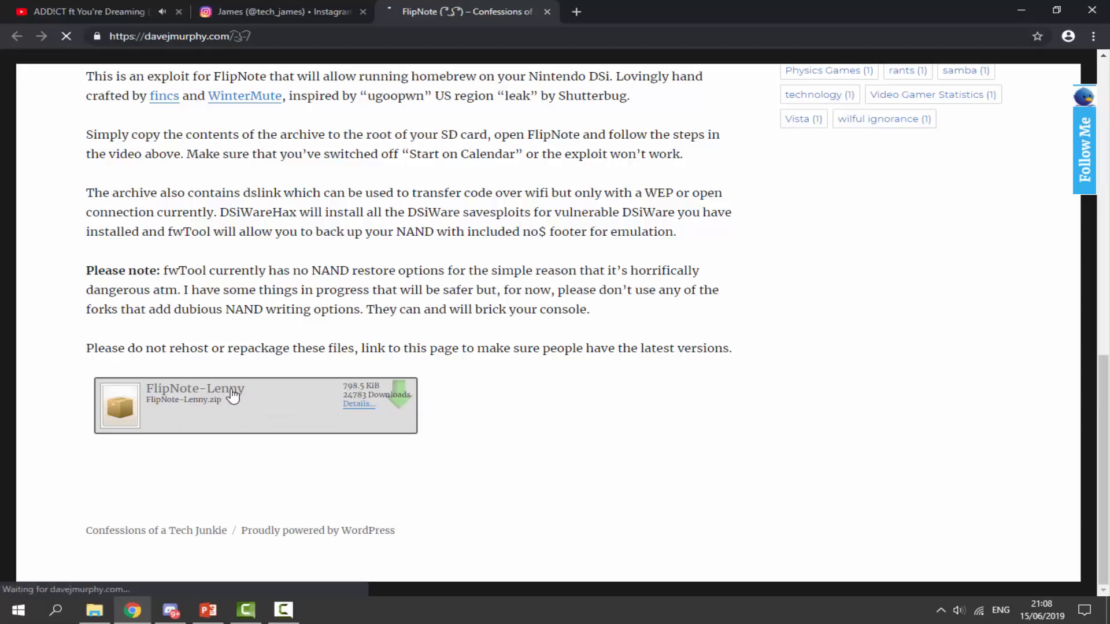
{"action": "left_click", "coordinate": [194, 389]}
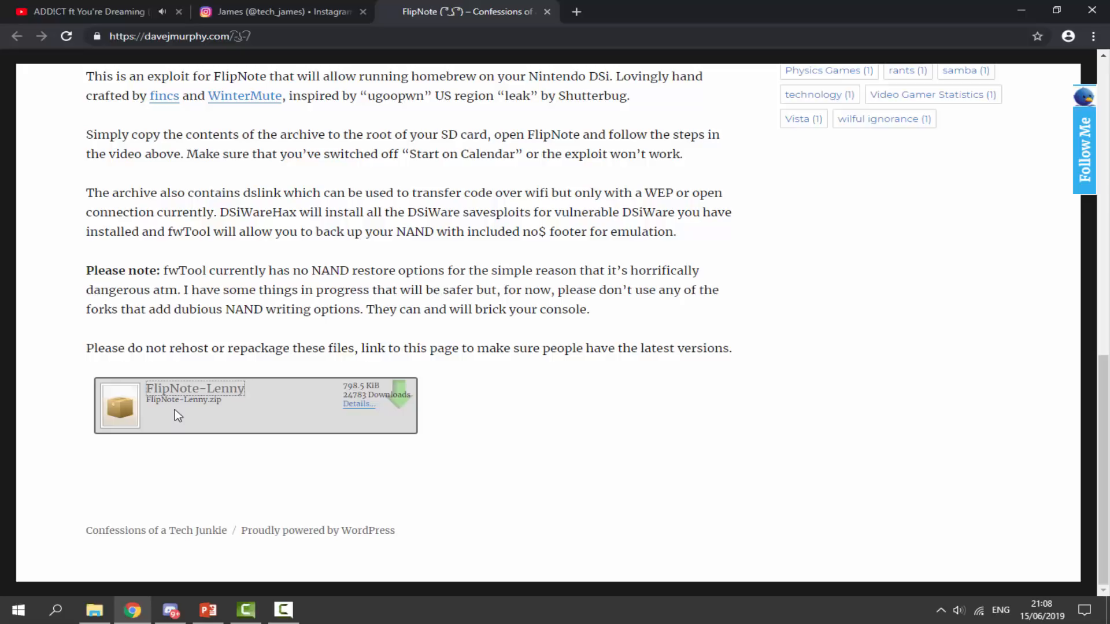
Step: Extract FlipNote-Lenny.zip in Downloads and view fwTool.nds inside its nds folder
{"action": "left_click", "coordinate": [94, 609]}
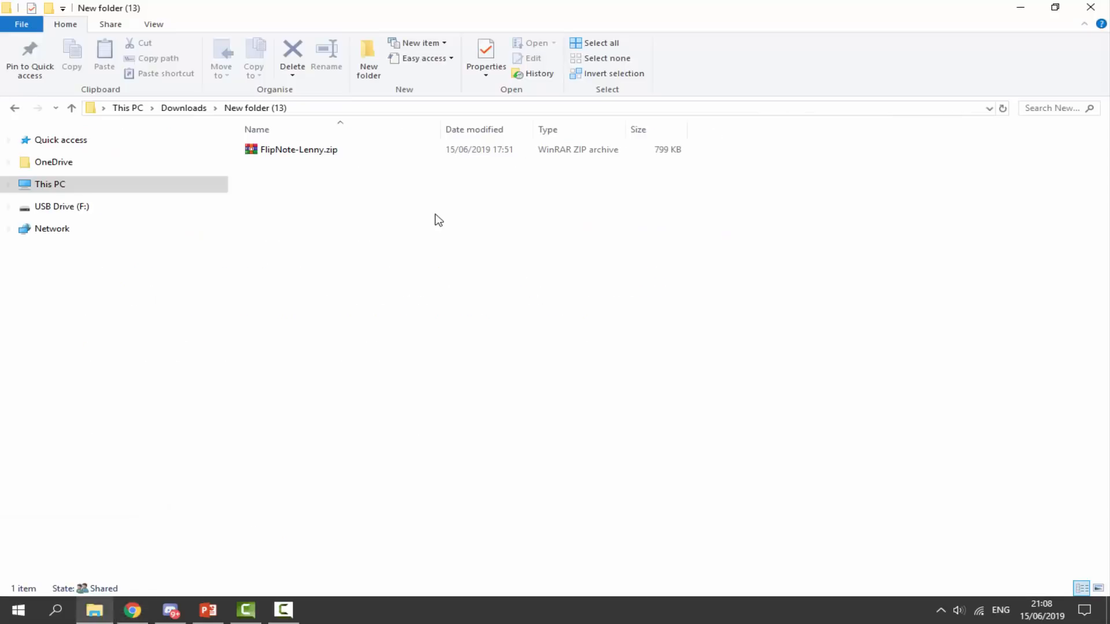
{"action": "left_click", "coordinate": [298, 149]}
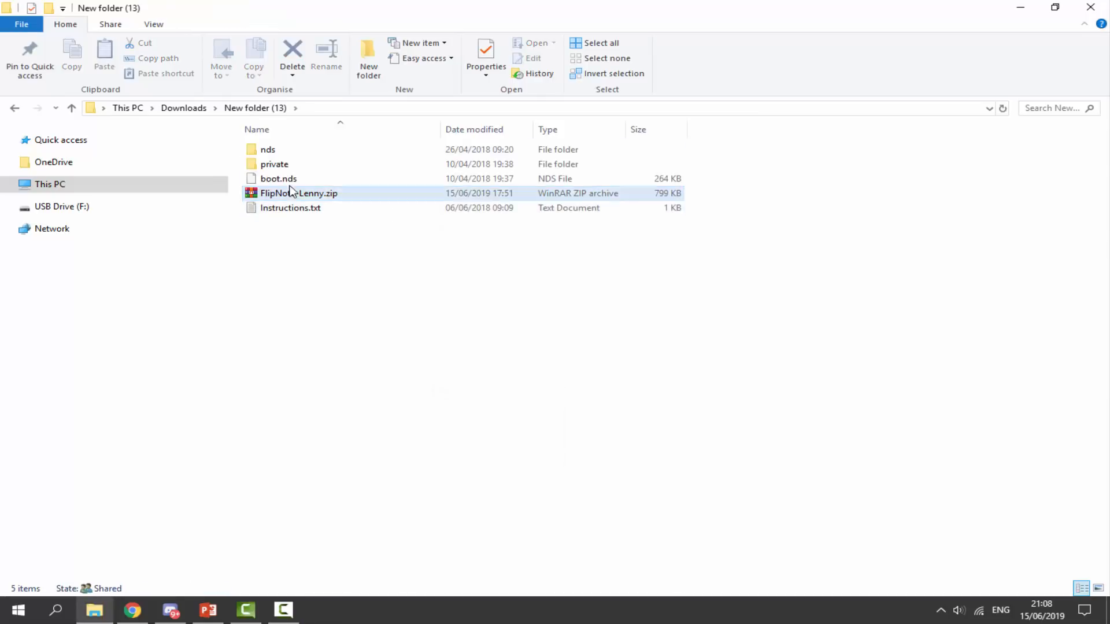
{"action": "double_click", "coordinate": [267, 149]}
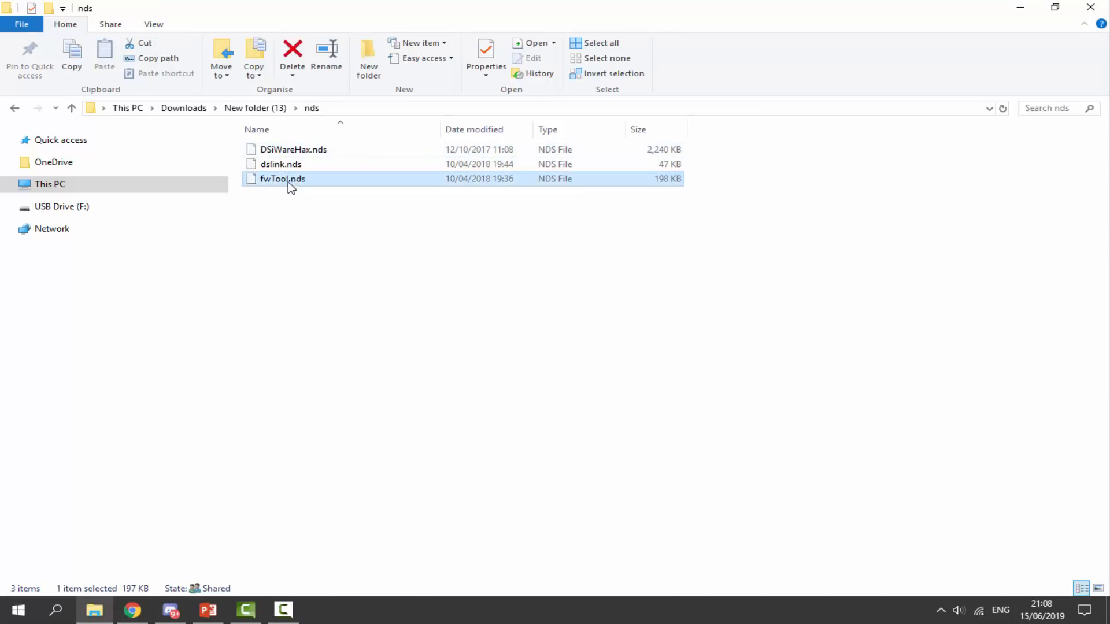
{"action": "mouse_move", "coordinate": [283, 178]}
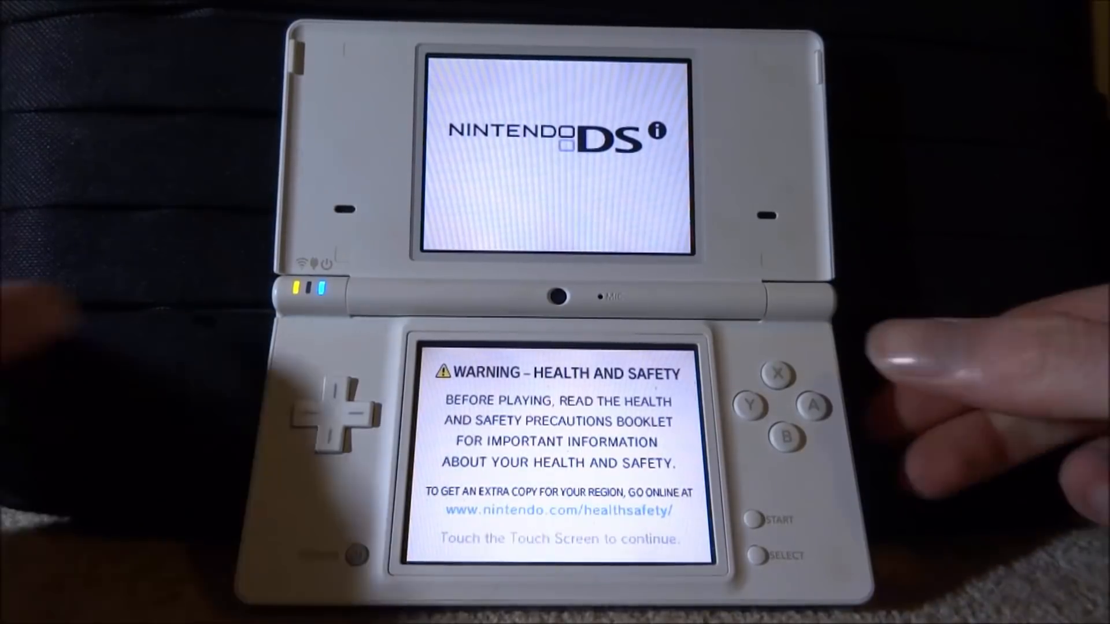
Step: Dismiss the DSi health and safety warning and reach the home menu applications
{"action": "left_click", "coordinate": [559, 538]}
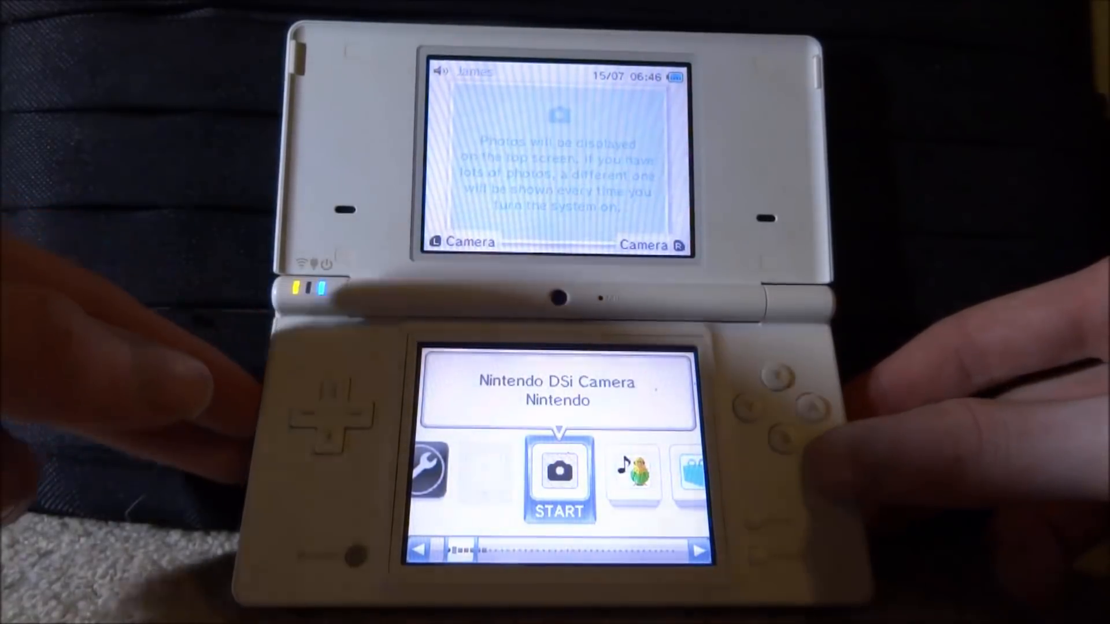
{"action": "left_click", "coordinate": [558, 471]}
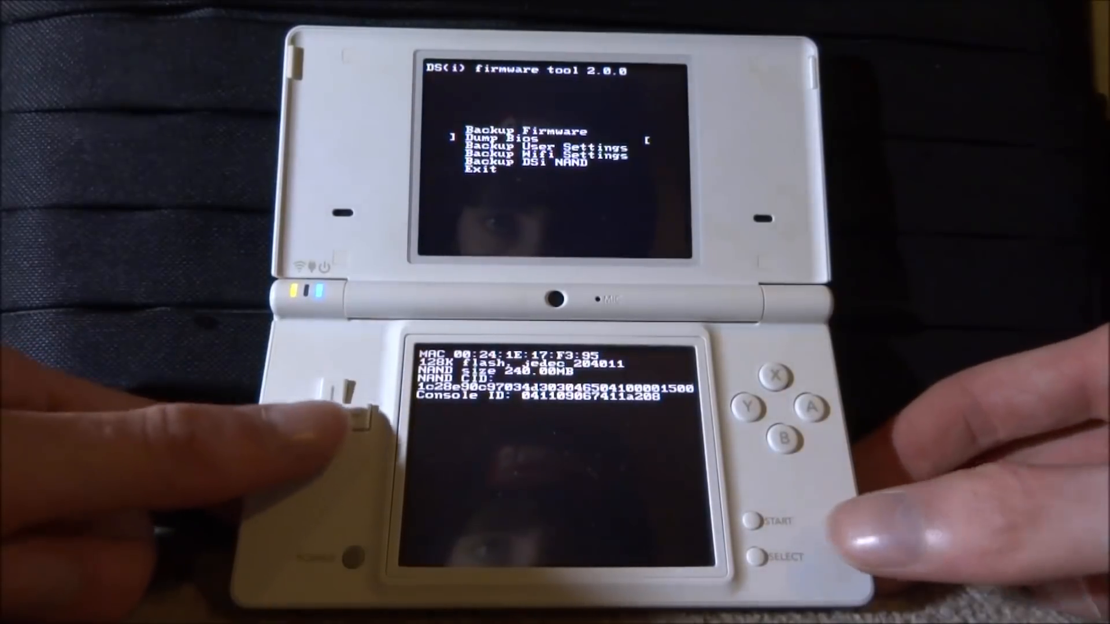
Step: Choose Backup DSi NAND in fwTool and start the NAND backup
{"action": "key", "text": "down"}
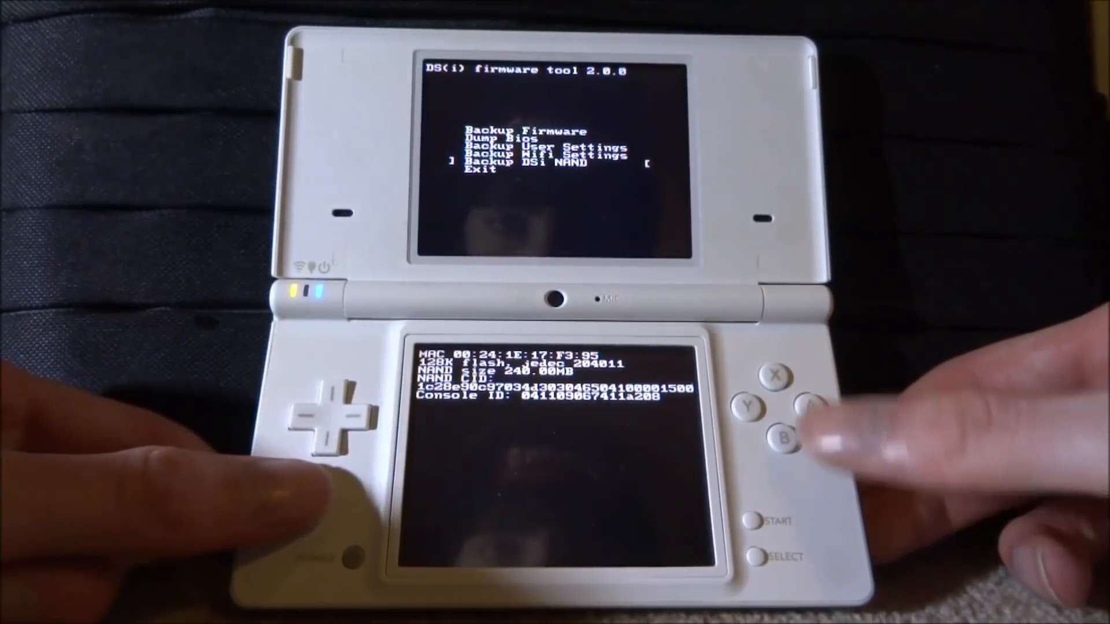
{"action": "left_click", "coordinate": [813, 406]}
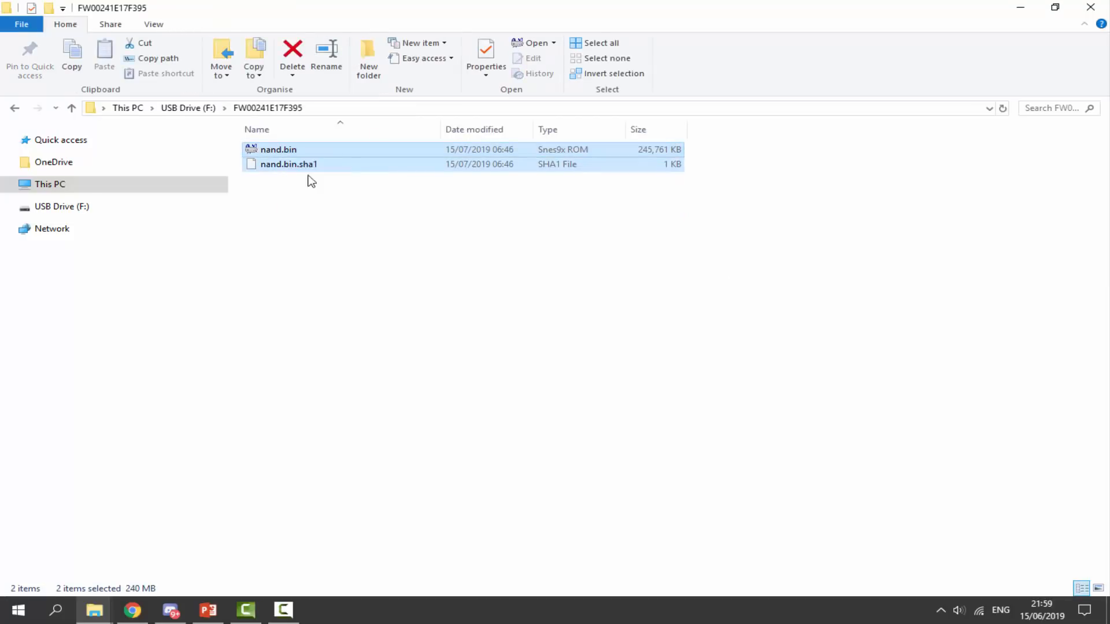
Step: Bring up the combined Properties of nand.bin and nand.bin.sha1 in FW00241E17F395
{"action": "right_click", "coordinate": [288, 163]}
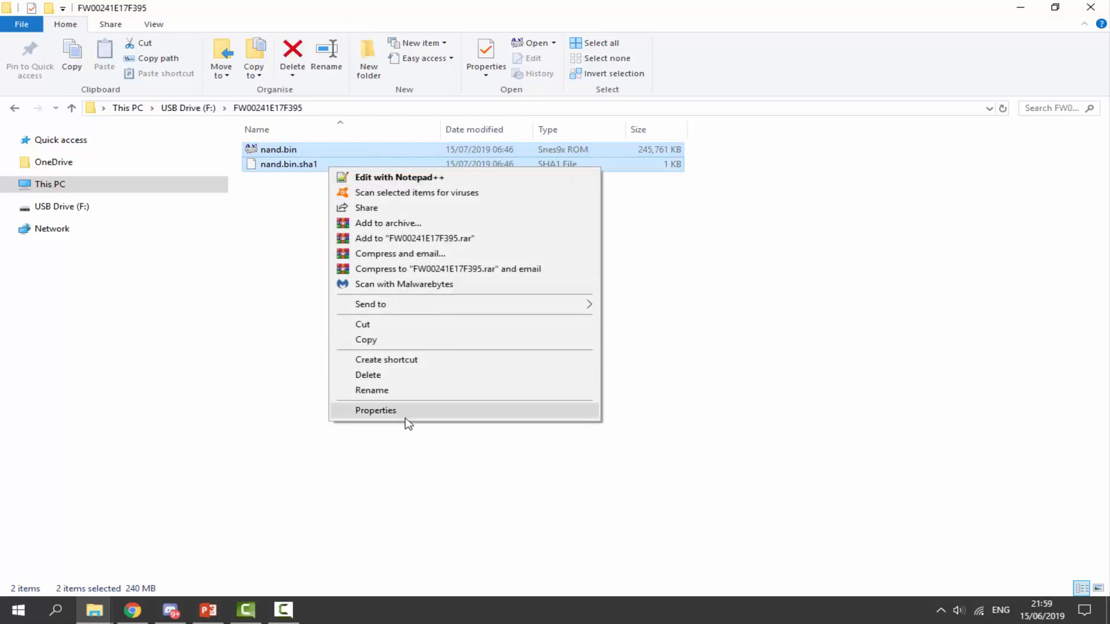
{"action": "left_click", "coordinate": [375, 411]}
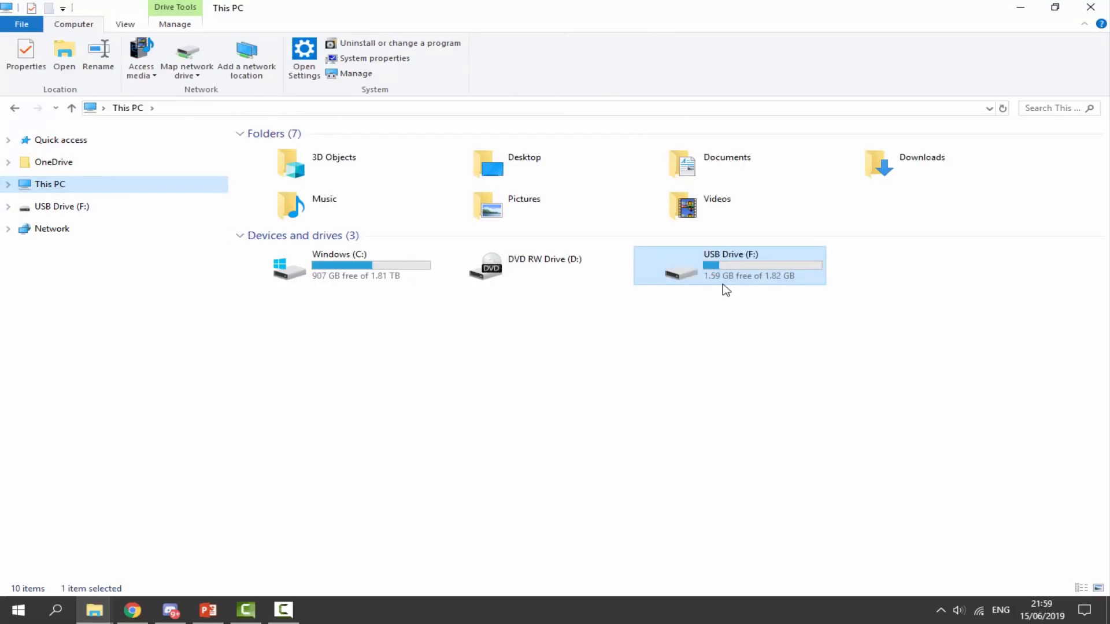
{"action": "mouse_move", "coordinate": [730, 277]}
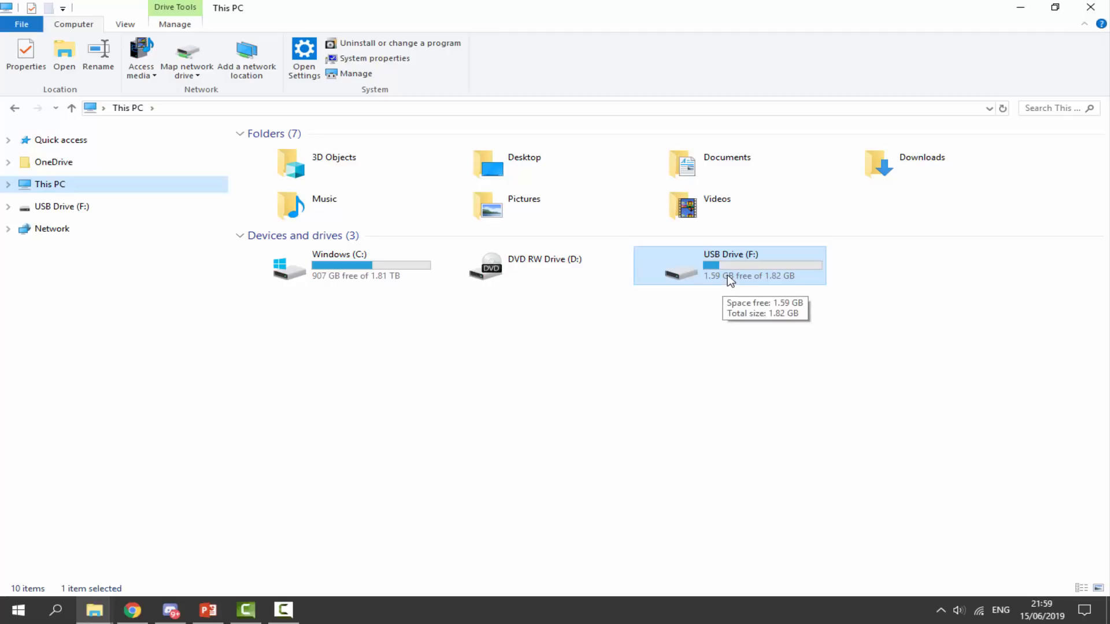
Step: Check the FW00241E17F395 folder on USB Drive (F:) and copy it to the clipboard
{"action": "double_click", "coordinate": [727, 266]}
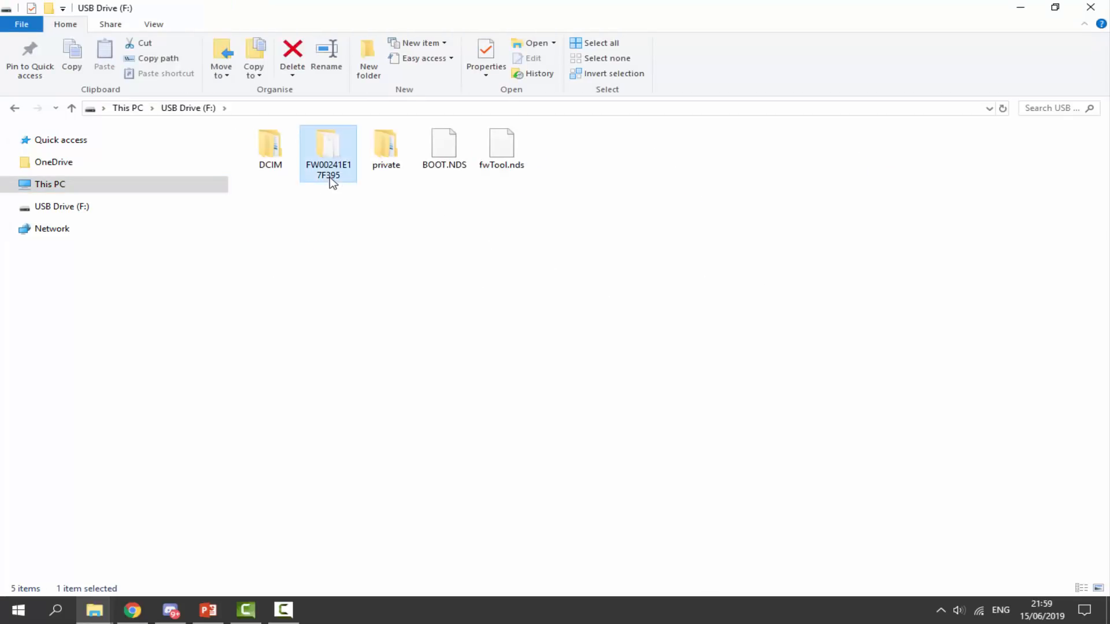
{"action": "double_click", "coordinate": [327, 145]}
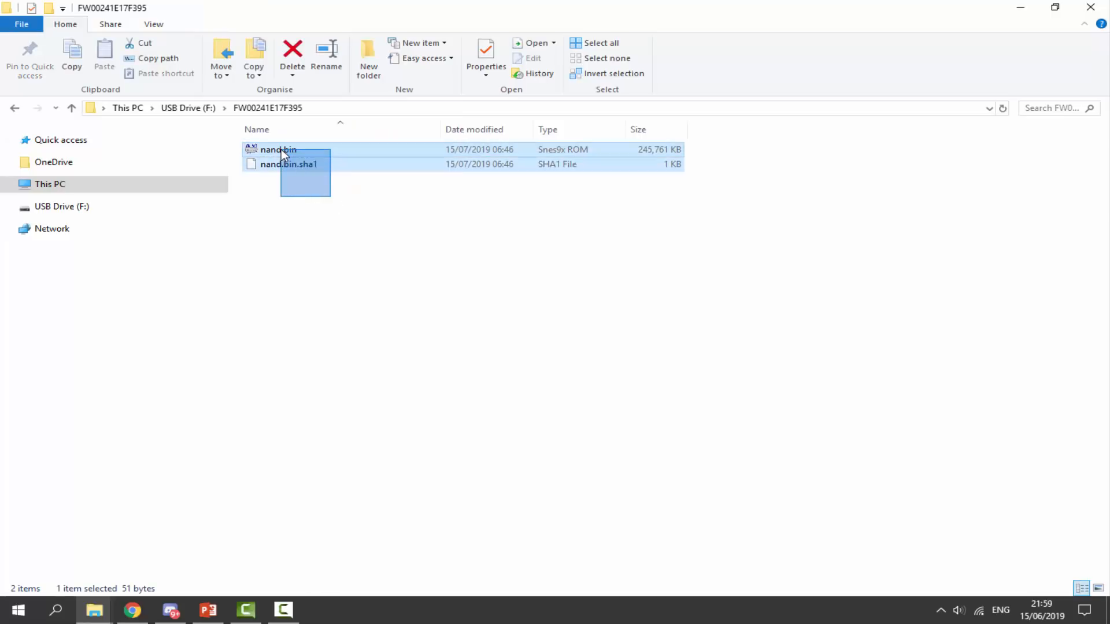
{"action": "left_click", "coordinate": [375, 236]}
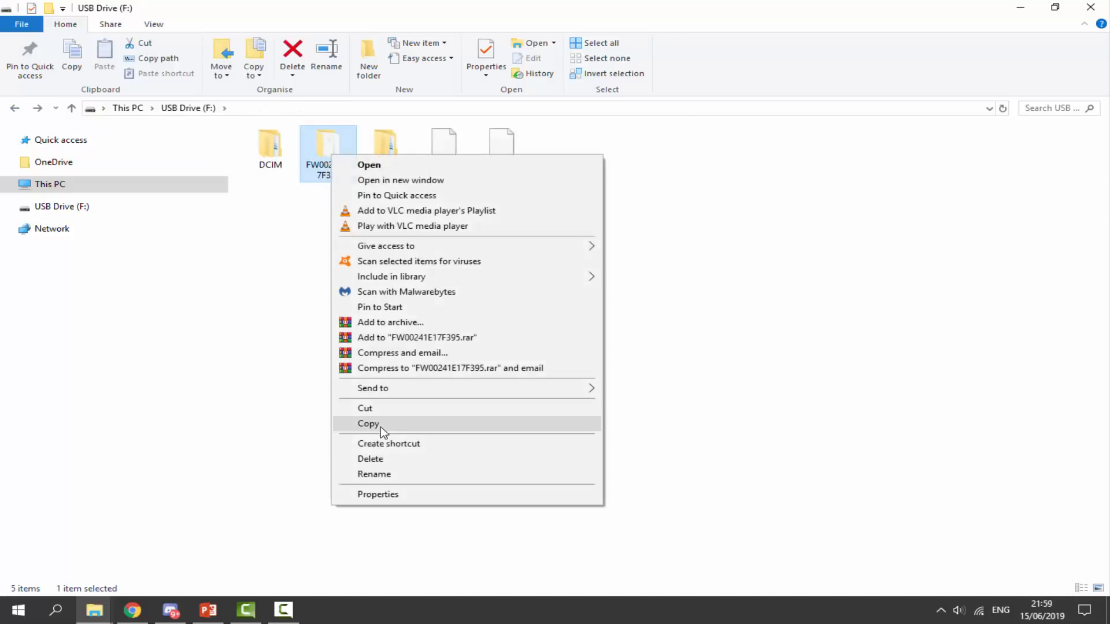
{"action": "left_click", "coordinate": [368, 423]}
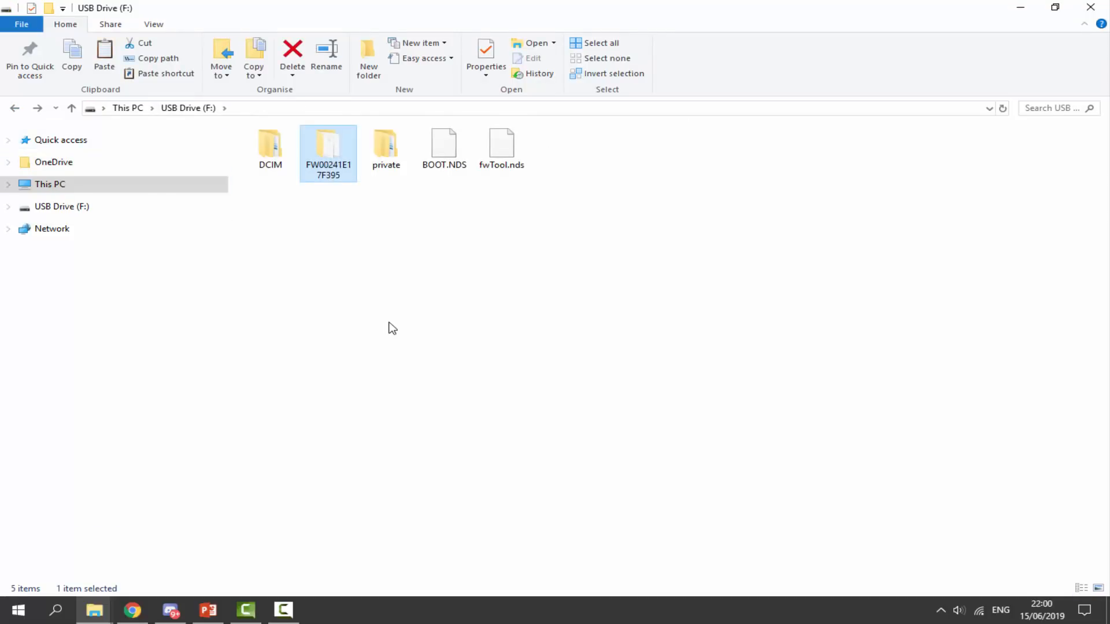